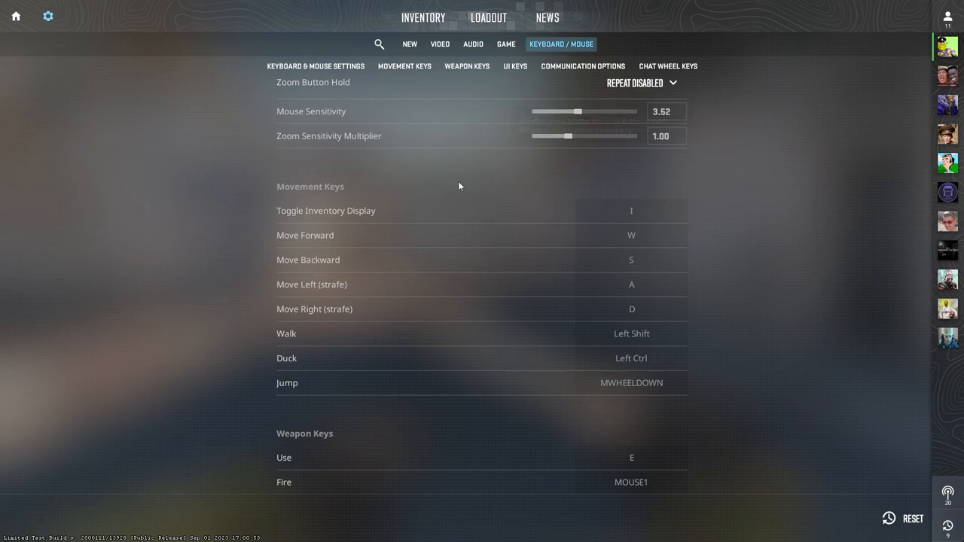
- Bind the Duck action to Left Ctrl in the Movement Keys bindings
{"action": "left_click", "coordinate": [404, 66]}
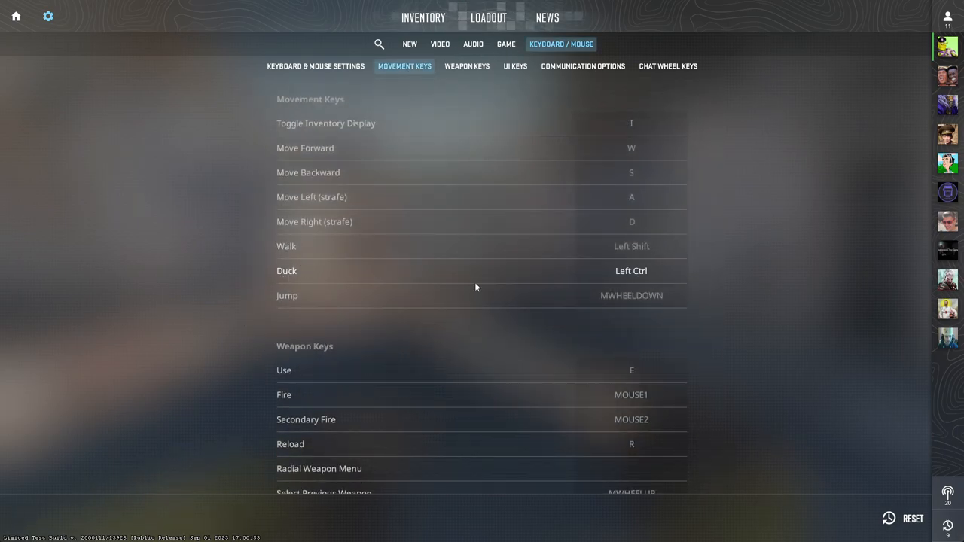
{"action": "mouse_move", "coordinate": [663, 277]}
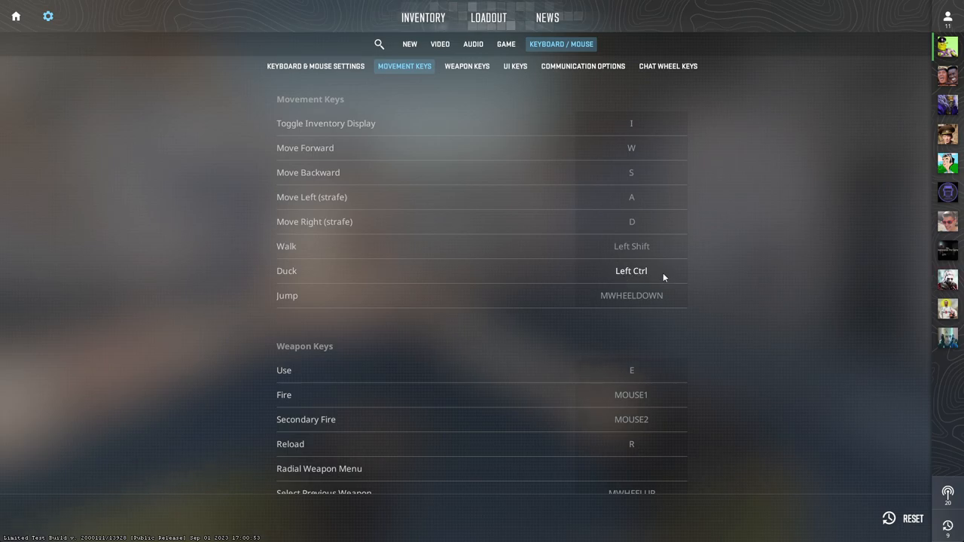
{"action": "mouse_move", "coordinate": [638, 277]}
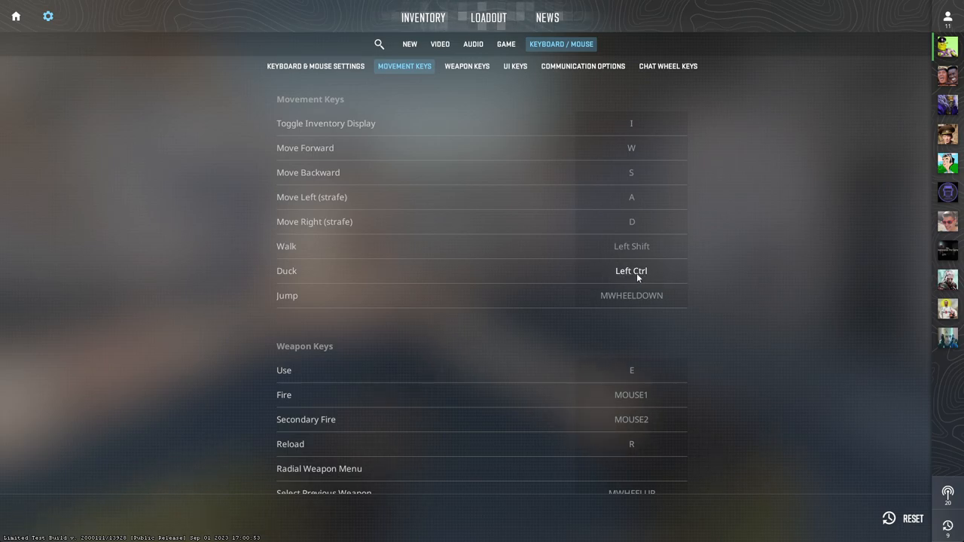
{"action": "left_click", "coordinate": [631, 271]}
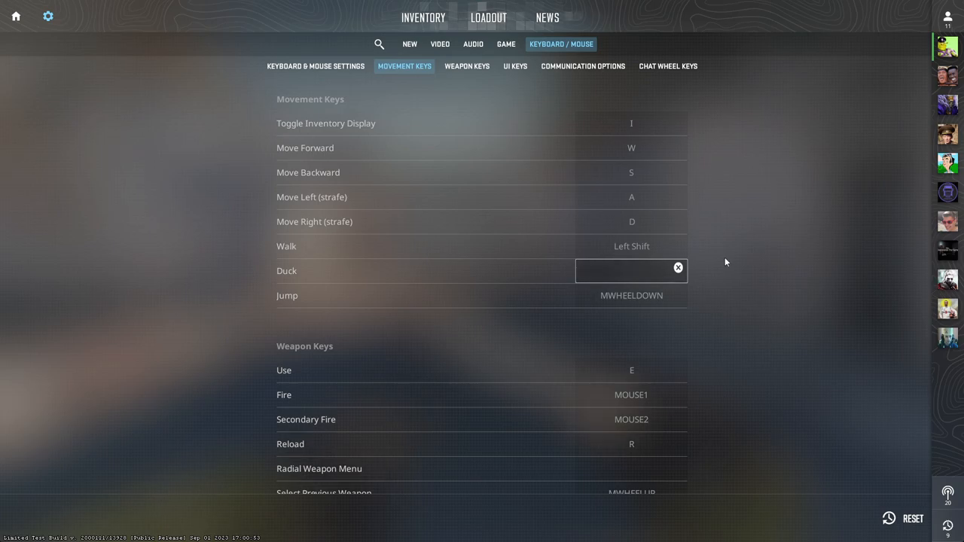
{"action": "mouse_move", "coordinate": [752, 263]}
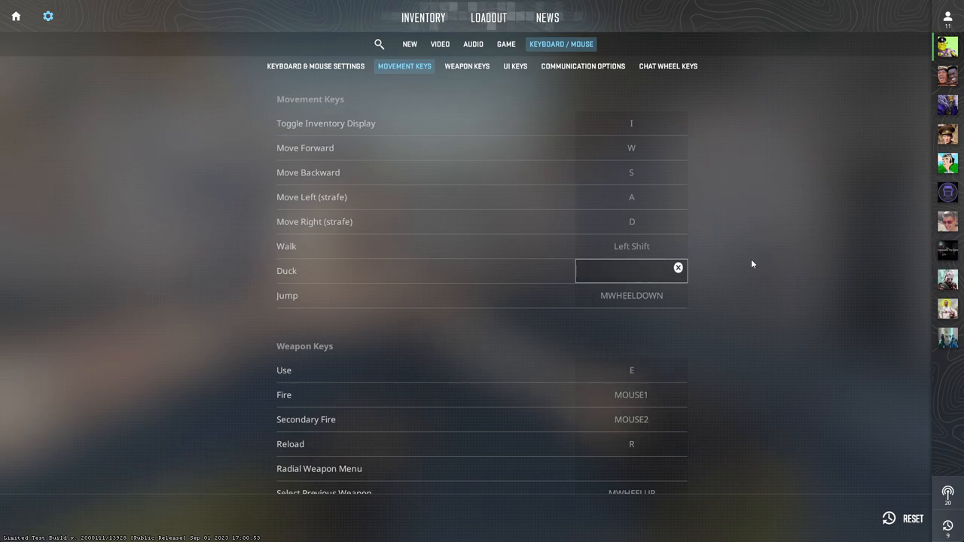
{"action": "left_click", "coordinate": [316, 66]}
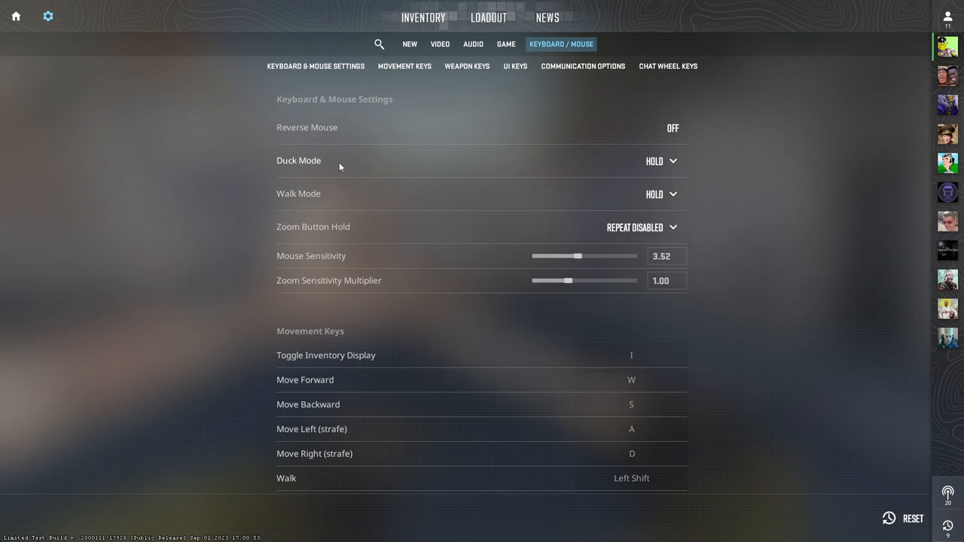
- Set Duck Mode to Toggle, leaving Walk Mode on Hold
{"action": "left_click", "coordinate": [661, 159]}
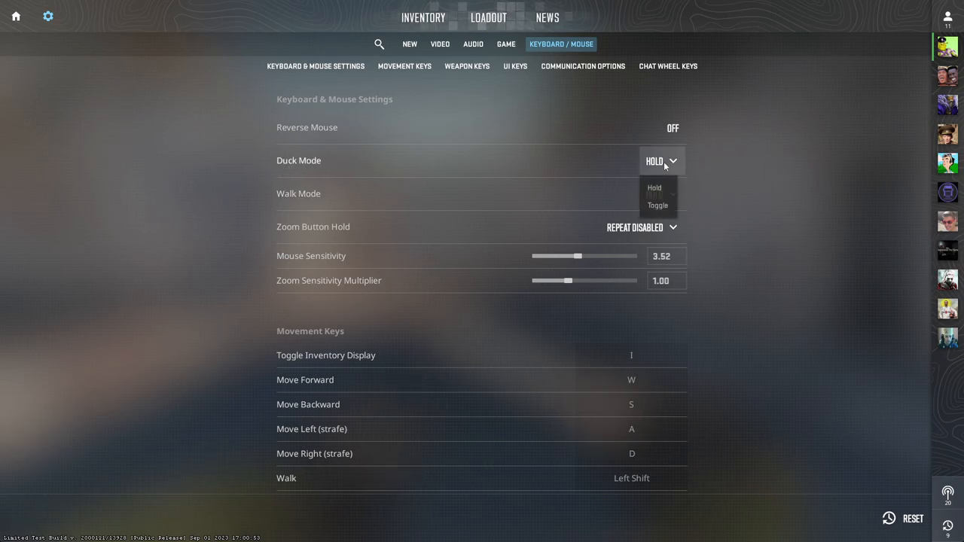
{"action": "left_click", "coordinate": [657, 205]}
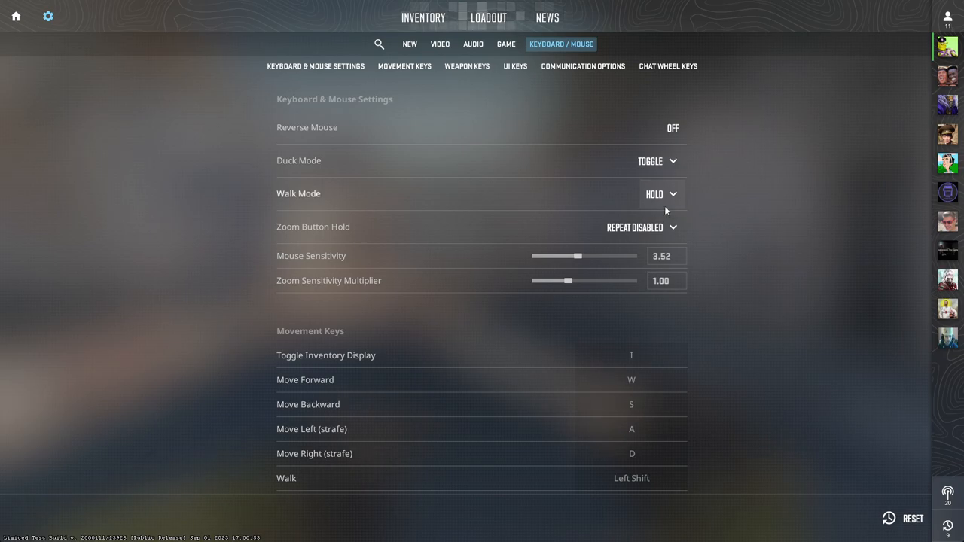